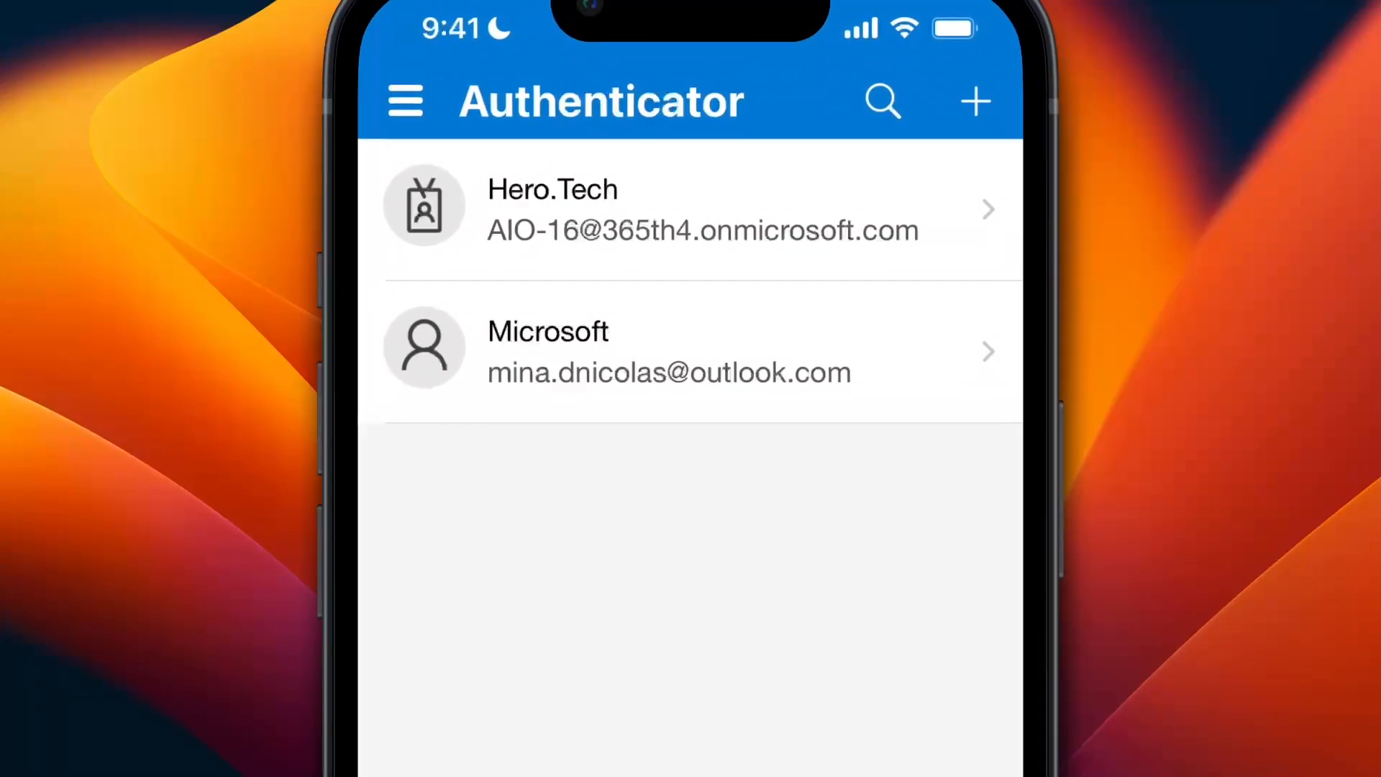
Start adding a new account from the Authenticator account list
click(974, 101)
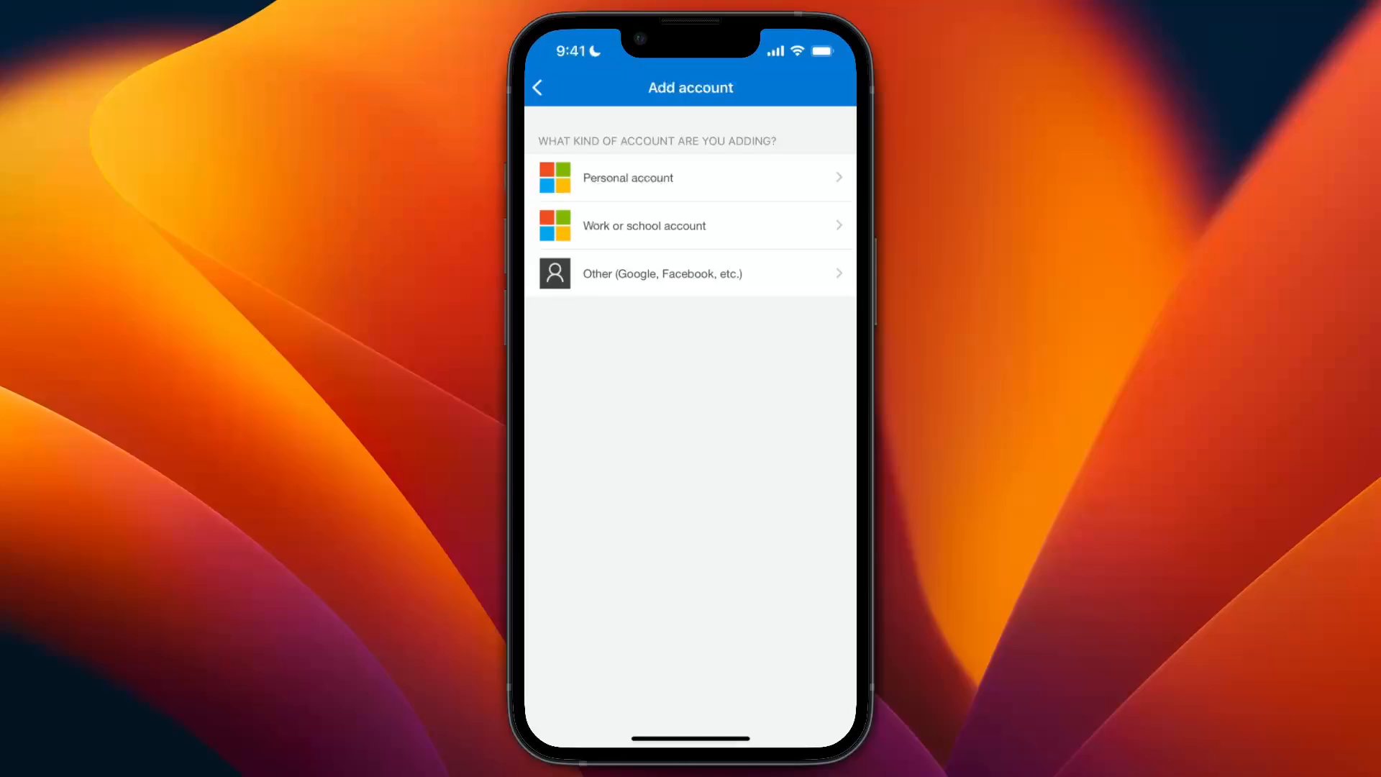
Choose 'Personal account' as the kind of account being added
click(690, 177)
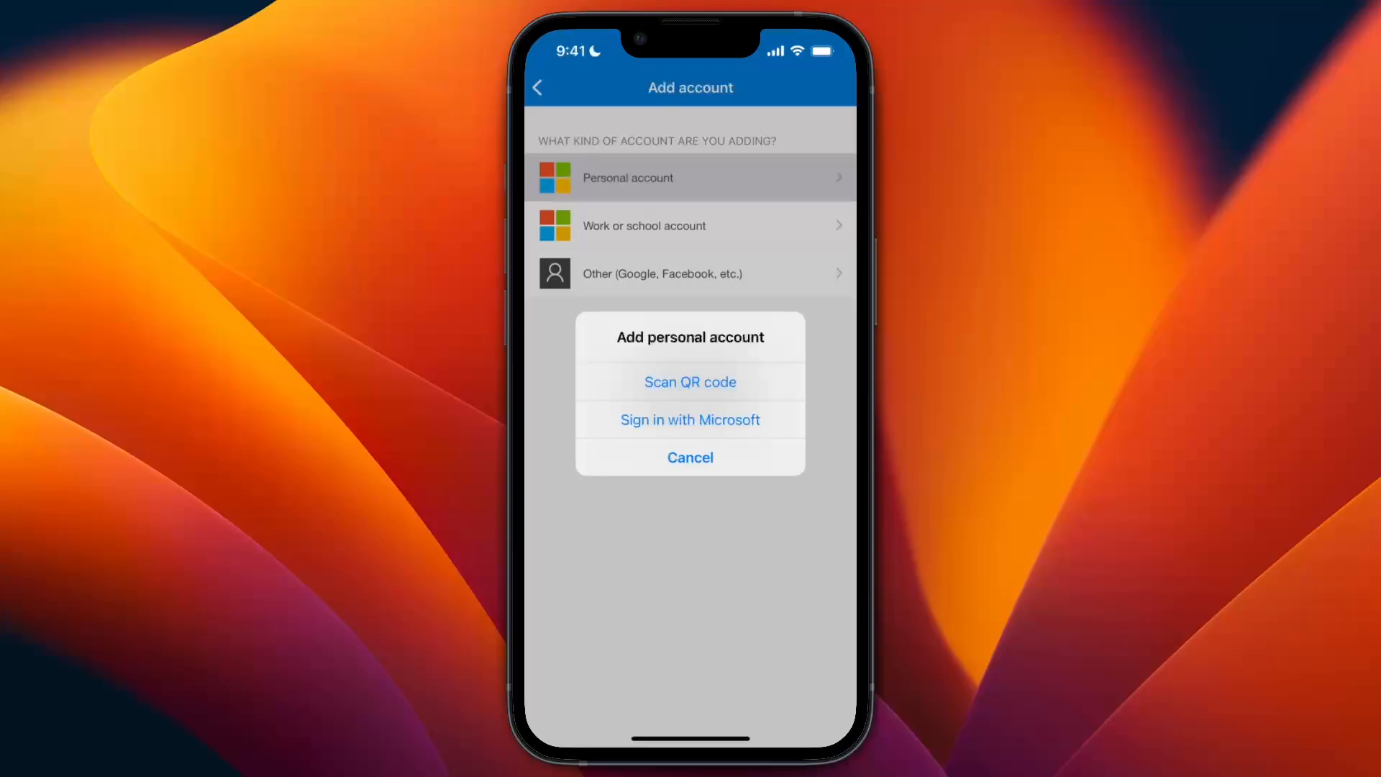
Cancel the Add personal account sheet
click(690, 457)
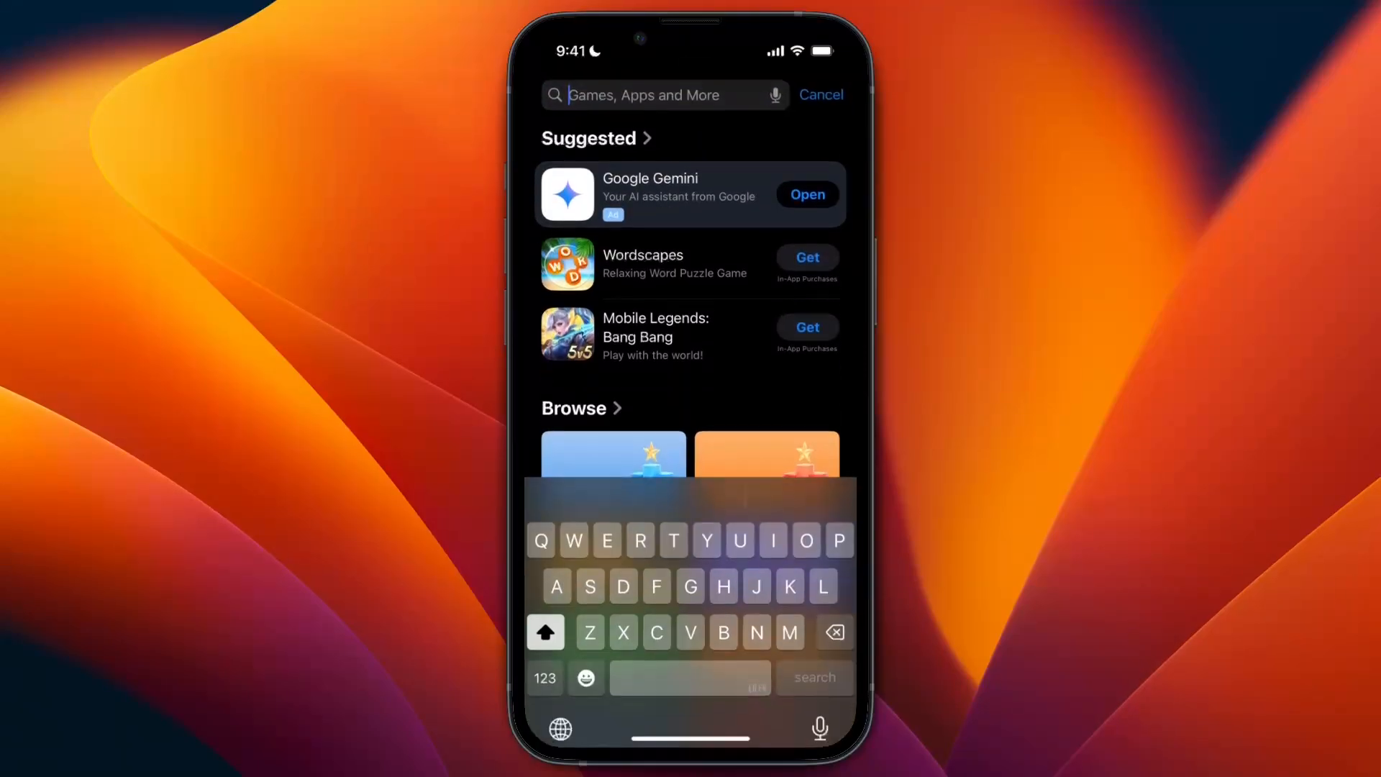
Search the App Store for 'authenticator app' using the suggestion after typing 'Authe'
text(Authe)
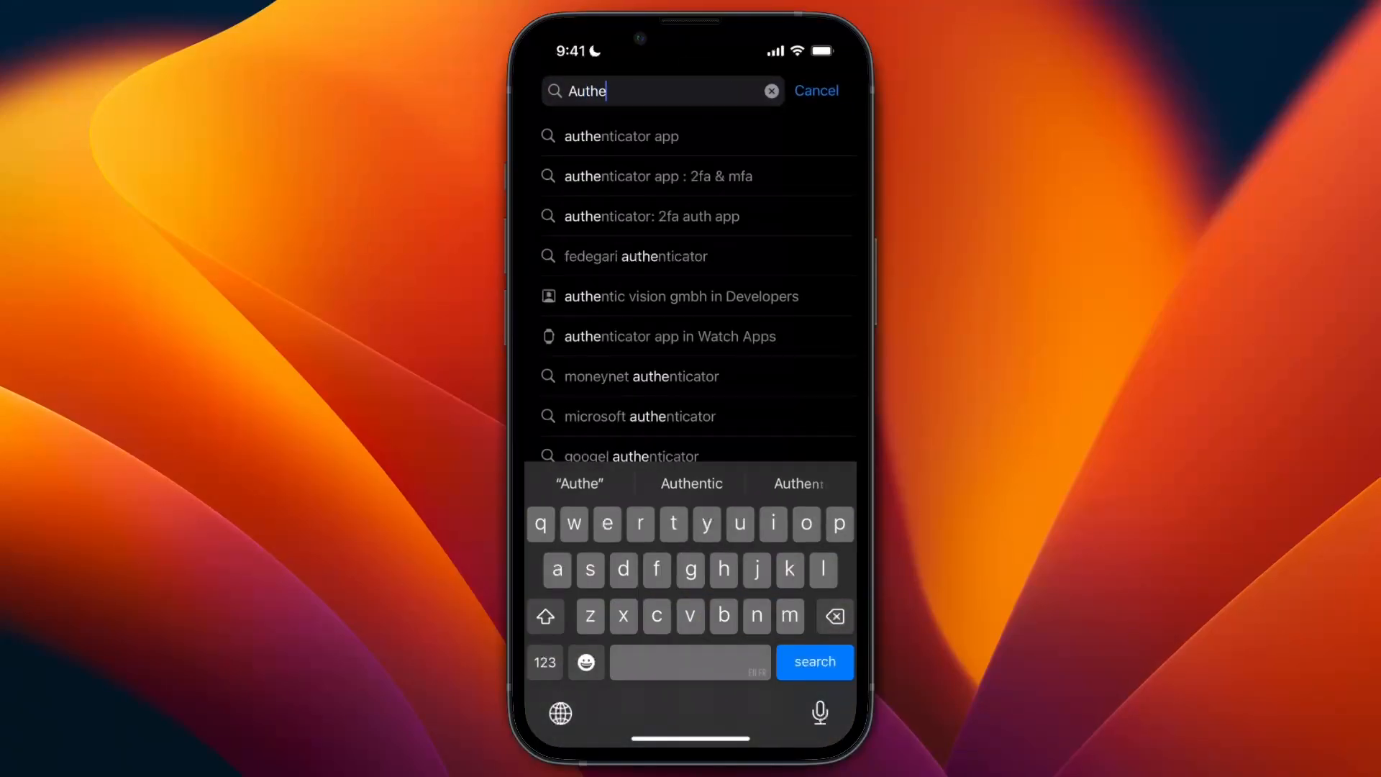
click(621, 136)
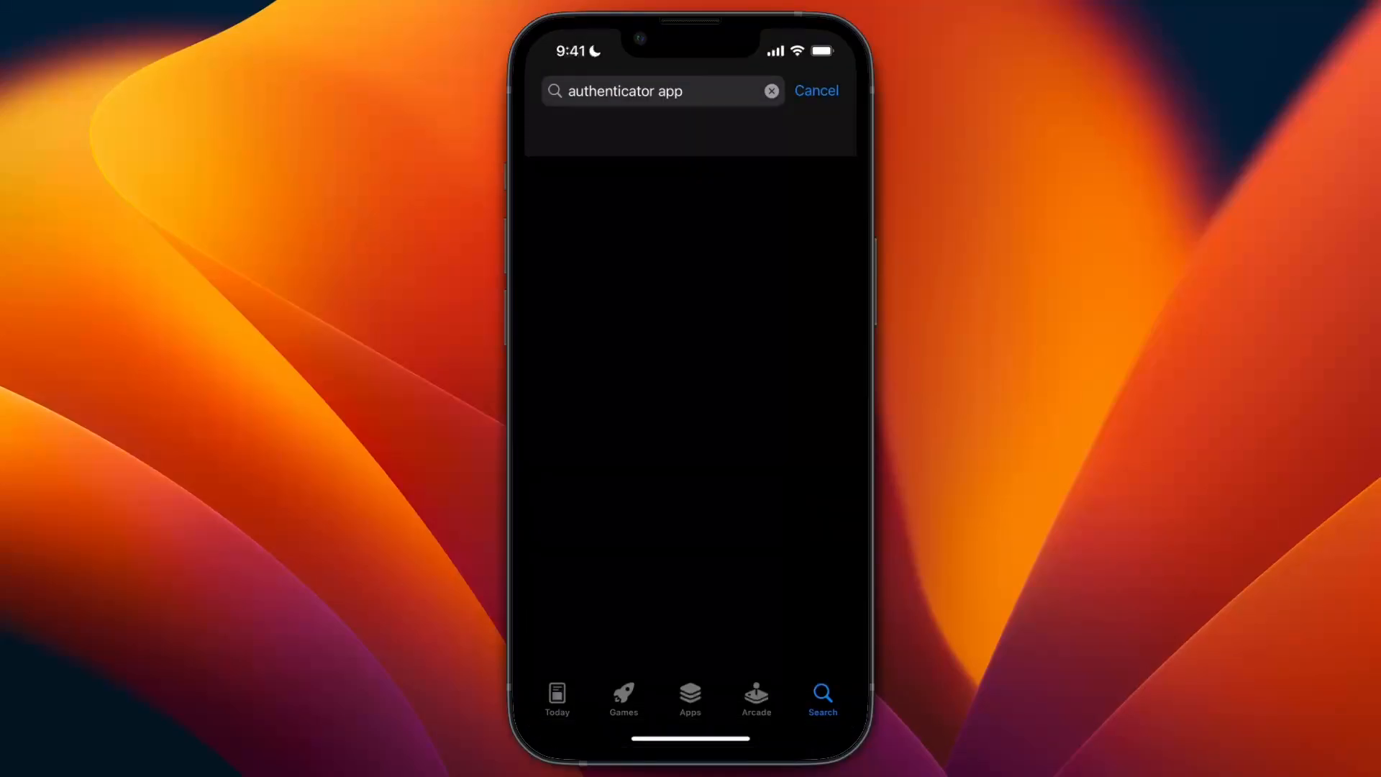